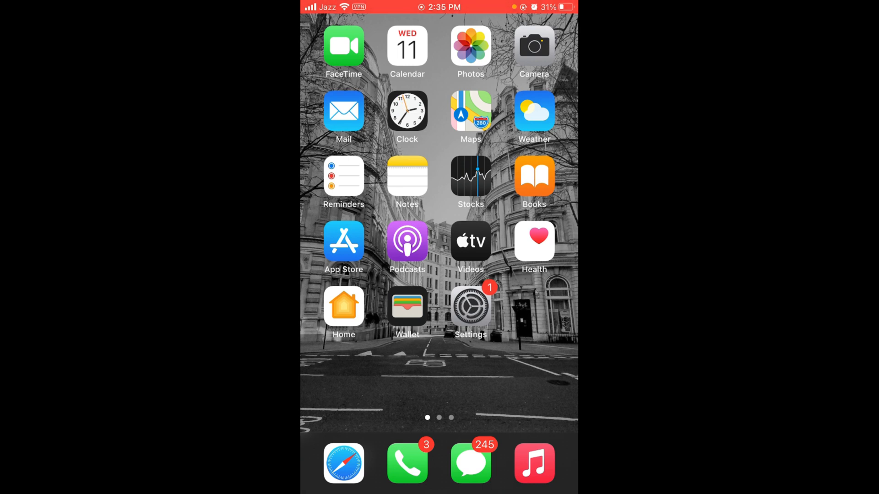
Swipe to the second home screen page and launch Discord into Direct Messages.
{"action": "scroll", "scroll_direction": "left", "scroll_amount": 3}
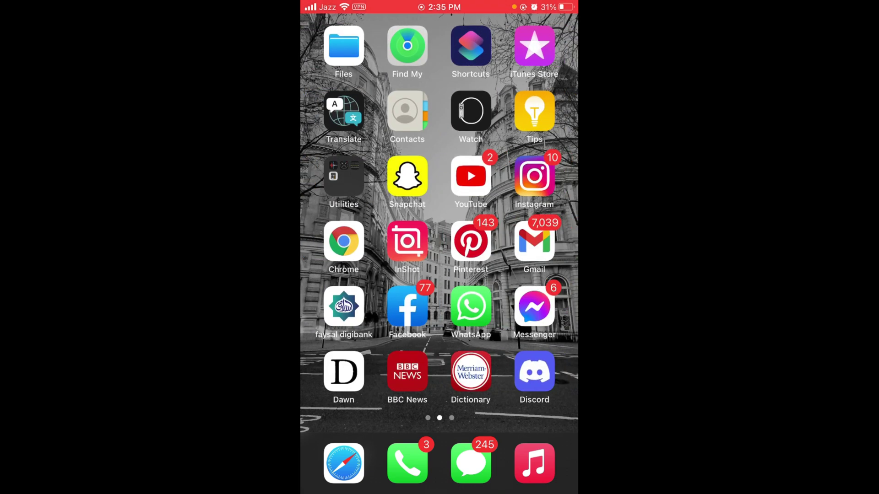
{"action": "left_click", "coordinate": [534, 373]}
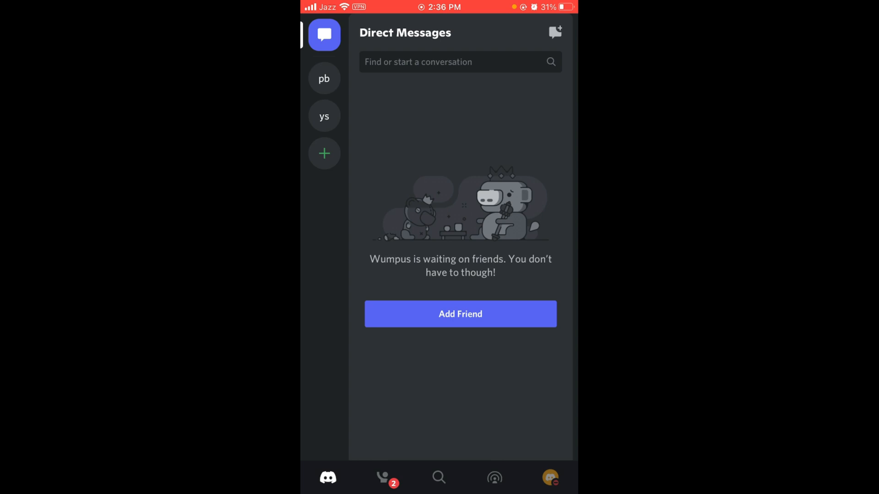
From your account settings, reach the User Profile page with its empty About Me field.
{"action": "left_click", "coordinate": [550, 477]}
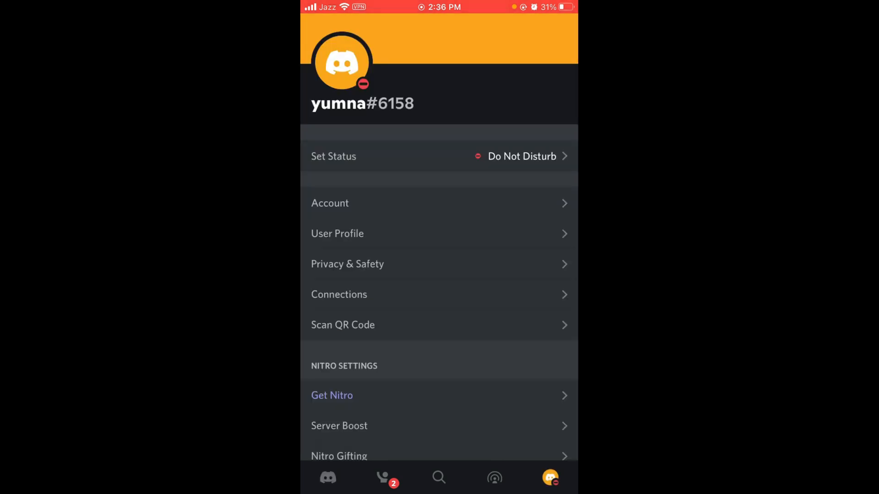
{"action": "scroll", "scroll_direction": "down", "scroll_amount": 3}
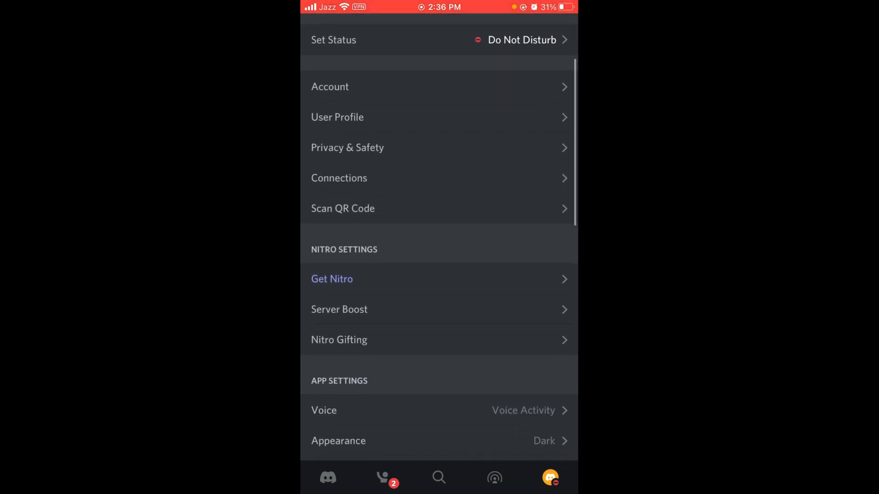
{"action": "left_click", "coordinate": [337, 117]}
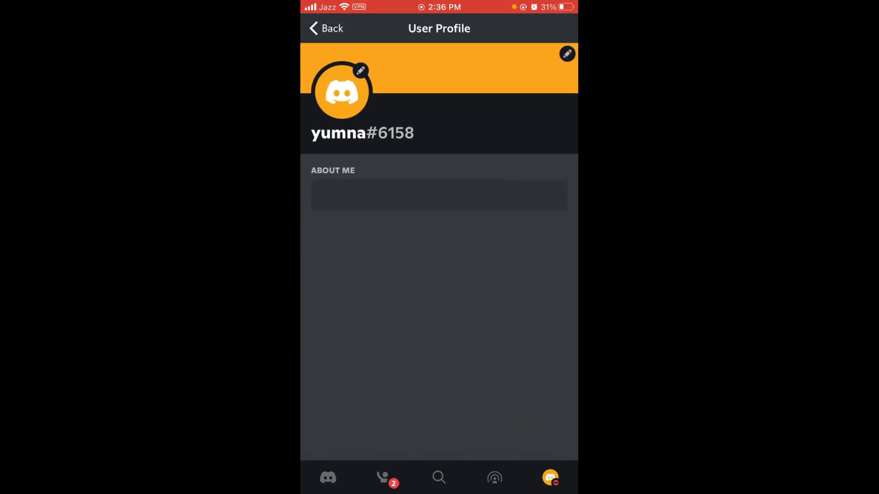
Fill the About Me field with the text 'Bdhdjdksks', leaving it unsaved.
{"action": "left_click", "coordinate": [439, 196]}
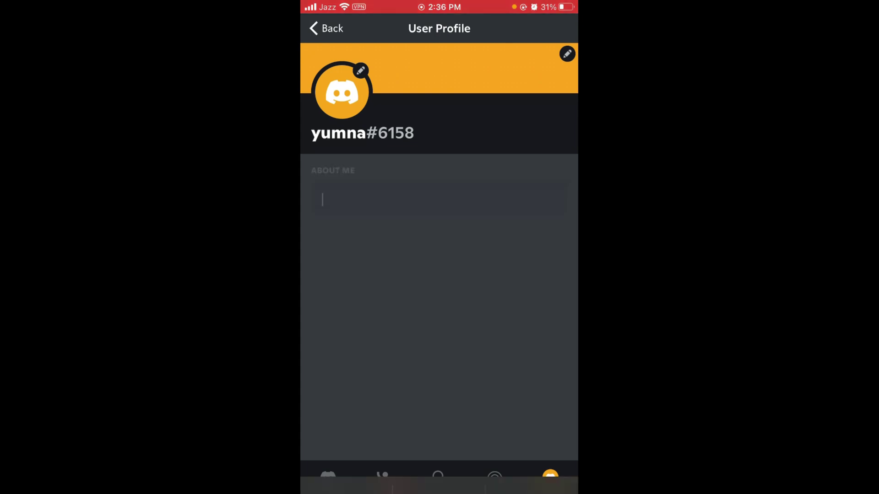
{"action": "left_click", "coordinate": [438, 200]}
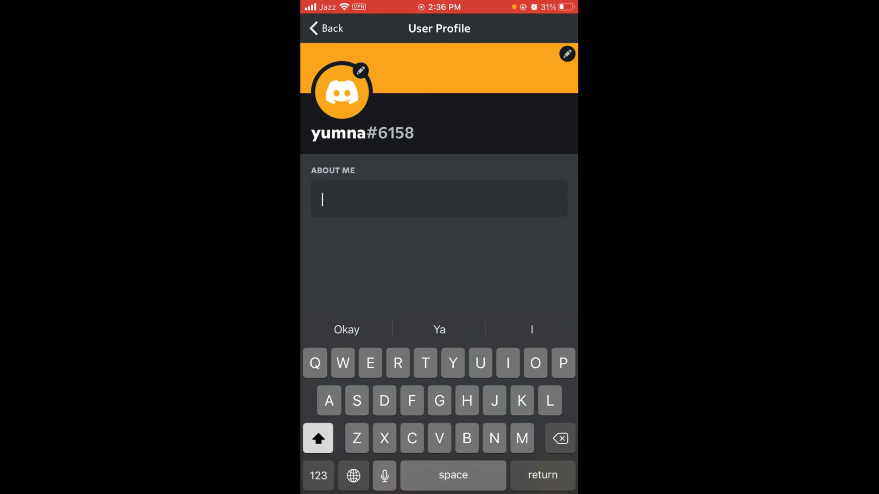
{"action": "type", "text": "Bdhdjdk"}
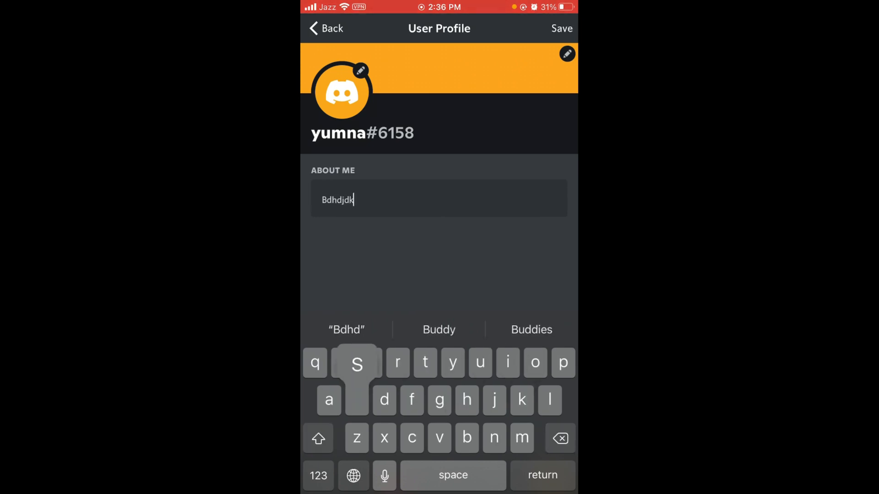
{"action": "type", "text": "sks"}
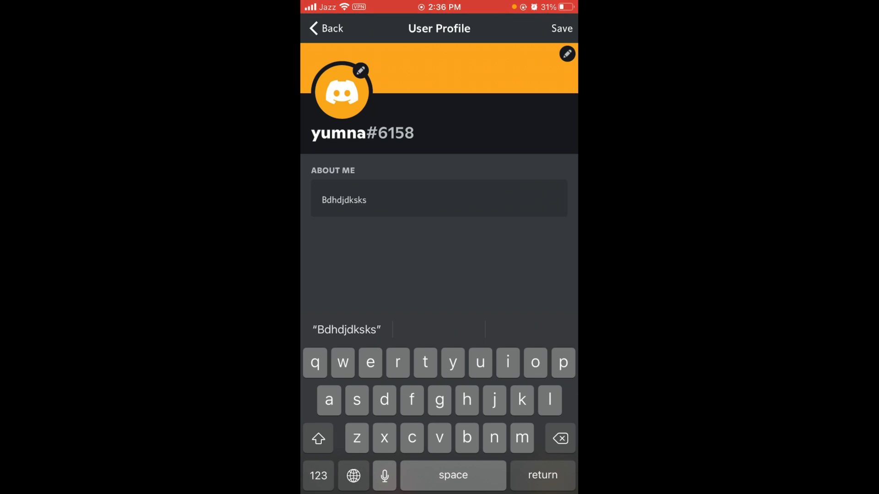